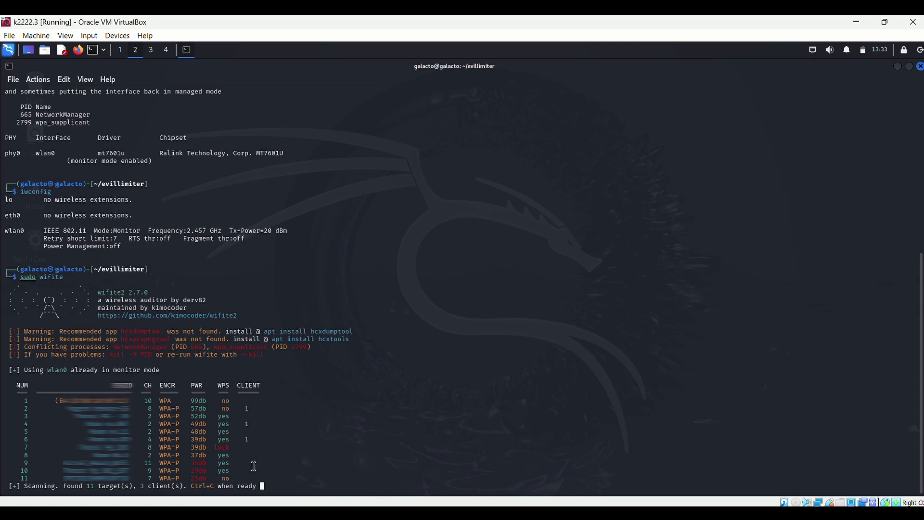
- Focus the Kali VM while wifite scans, finding 11 networks and 3 clients
{"action": "left_click", "coordinate": [119, 56]}
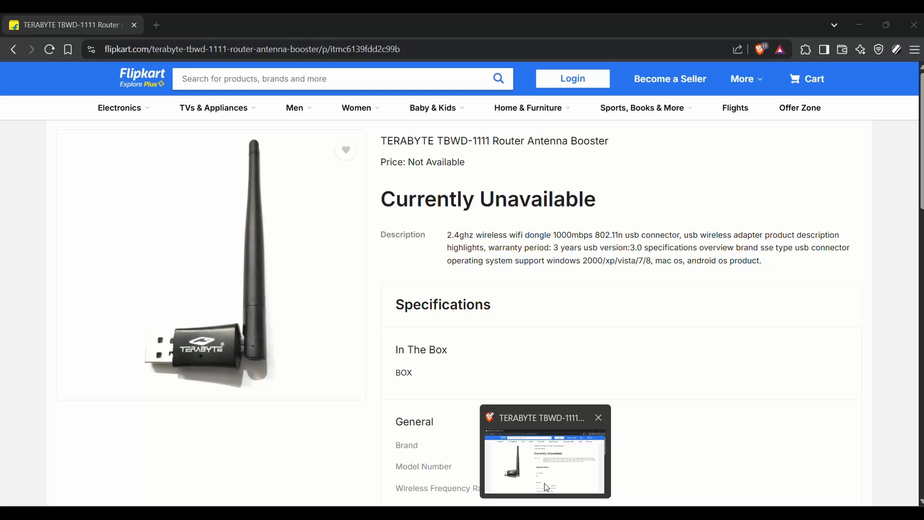
- Bring up the Flipkart TERABYTE TBWD-1111 adapter page and scroll through its description
{"action": "left_click", "coordinate": [597, 417]}
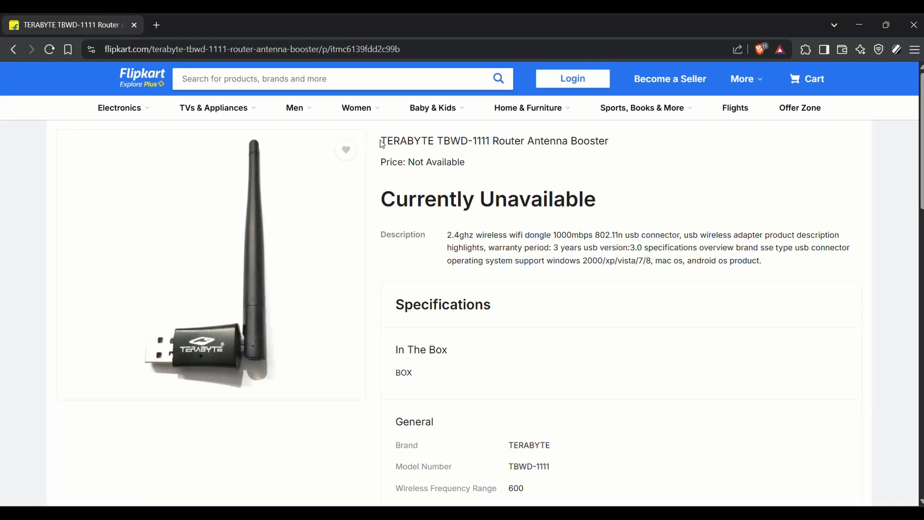
{"action": "left_click_drag", "start_coordinate": [380, 141], "coordinate": [481, 141]}
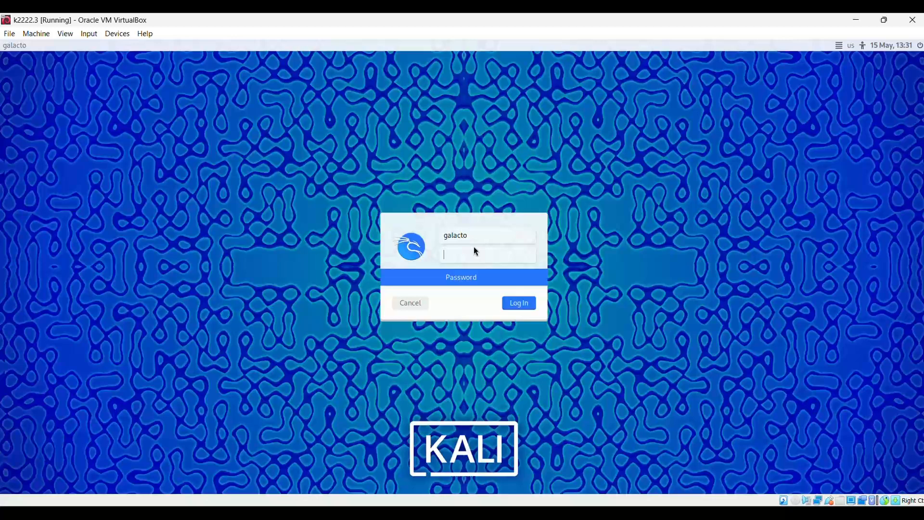
- Log into Kali and confirm the Ralink 802.11 n WLAN device is ticked under Devices > USB
{"action": "left_click", "coordinate": [518, 303]}
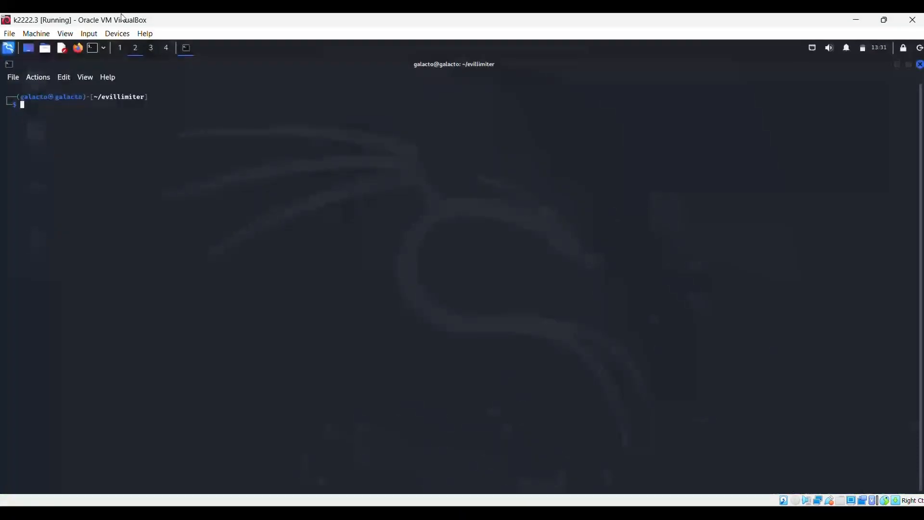
{"action": "left_click", "coordinate": [116, 33]}
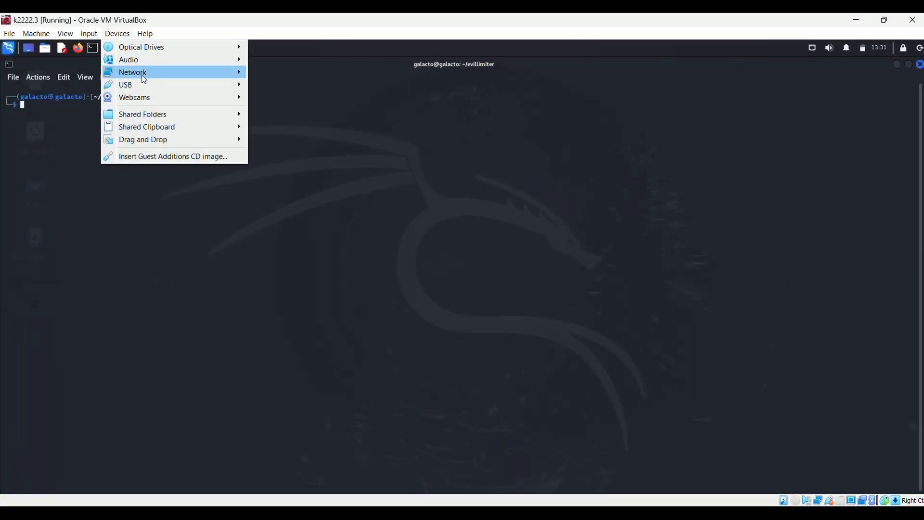
{"action": "mouse_move", "coordinate": [125, 84]}
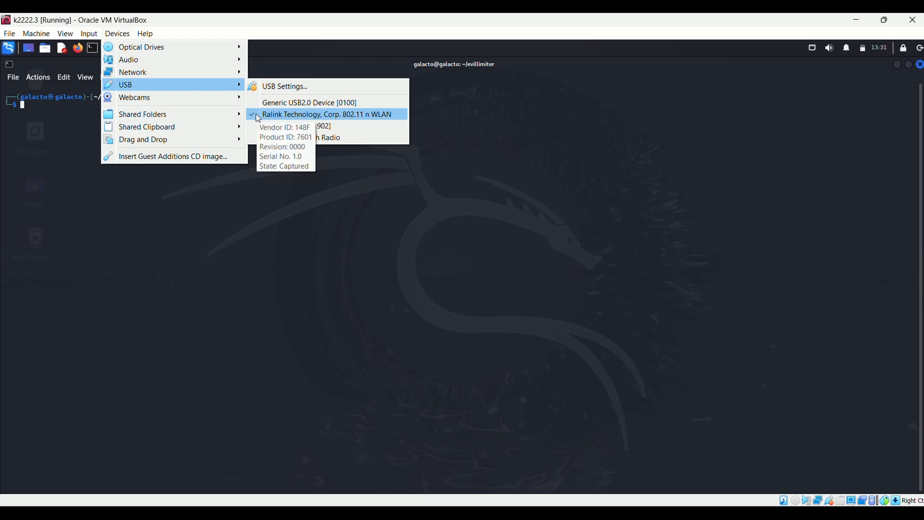
{"action": "left_click", "coordinate": [326, 115]}
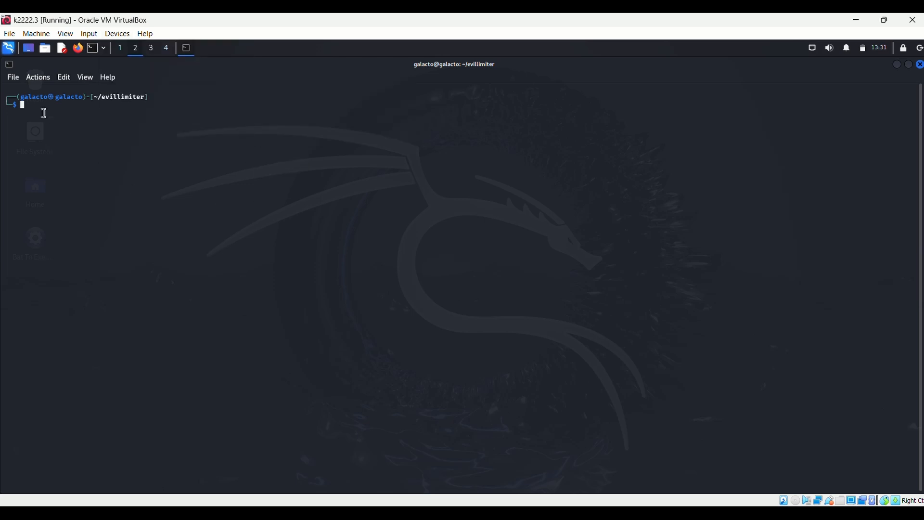
- Run ifconfig and apt update, then switch wlan0 to monitor mode with airmon-ng start
{"action": "type", "text": "ifconfig"}
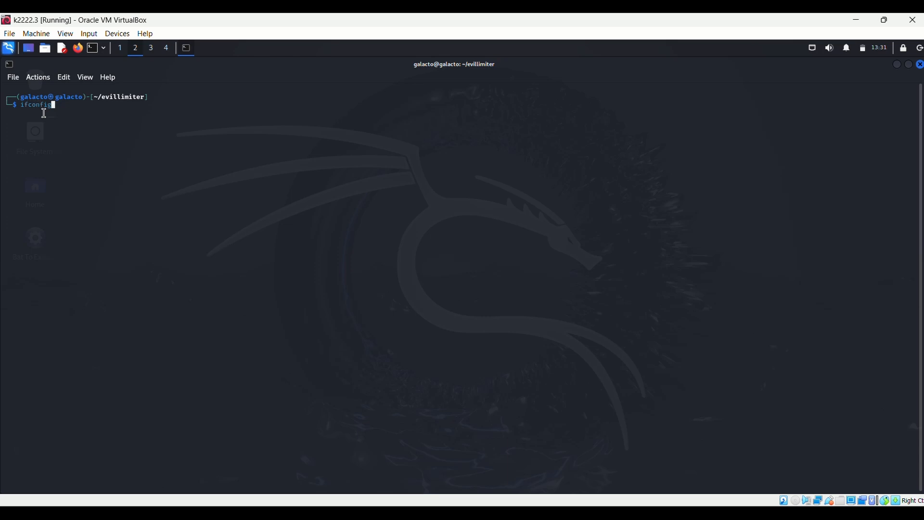
{"action": "type", "text": "sudo apt update"}
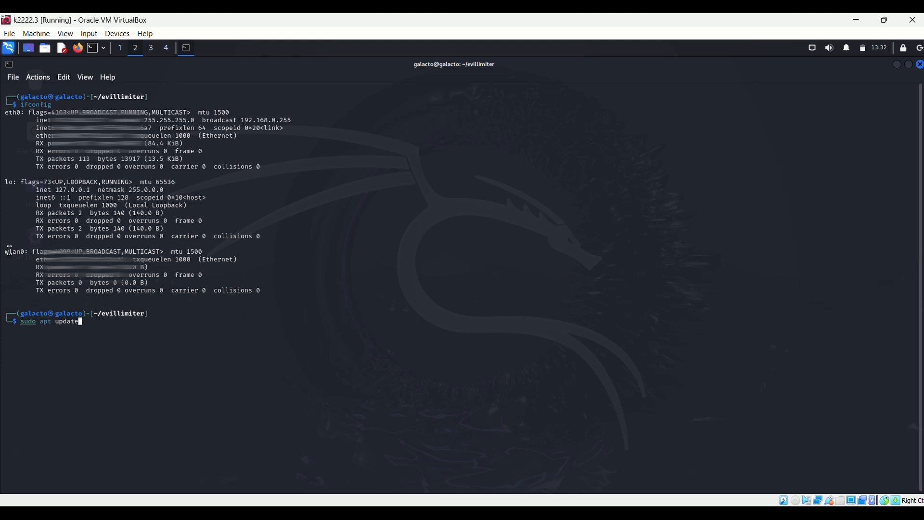
{"action": "mouse_move", "coordinate": [10, 258]}
{"action": "type", "text": "sudo"}
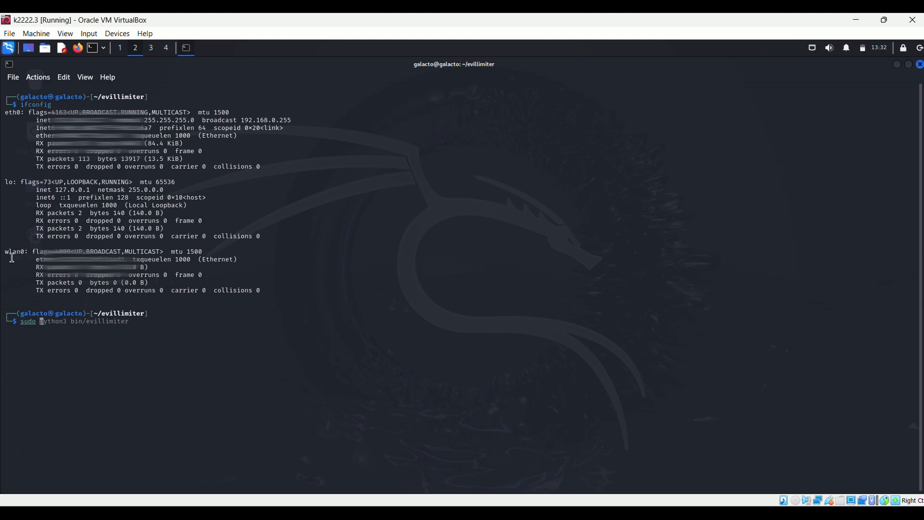
{"action": "type", "text": "airmon"}
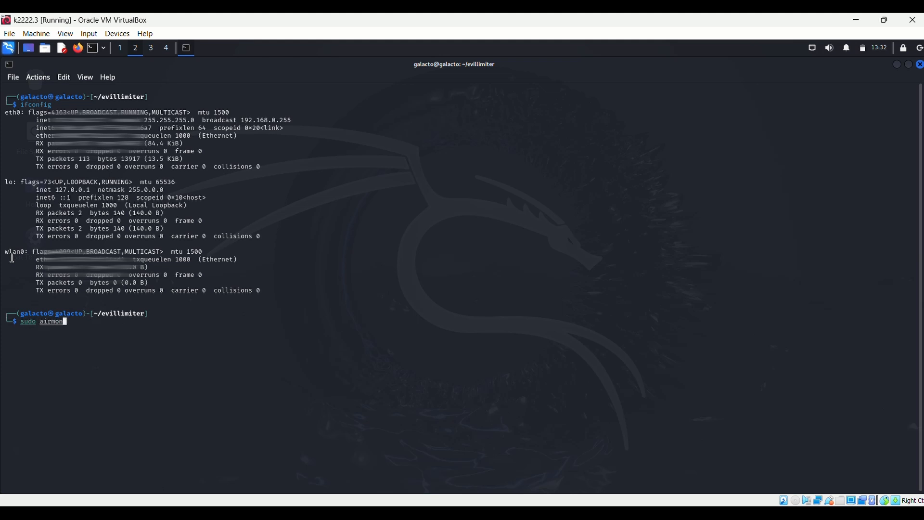
{"action": "type", "text": "-ng s"}
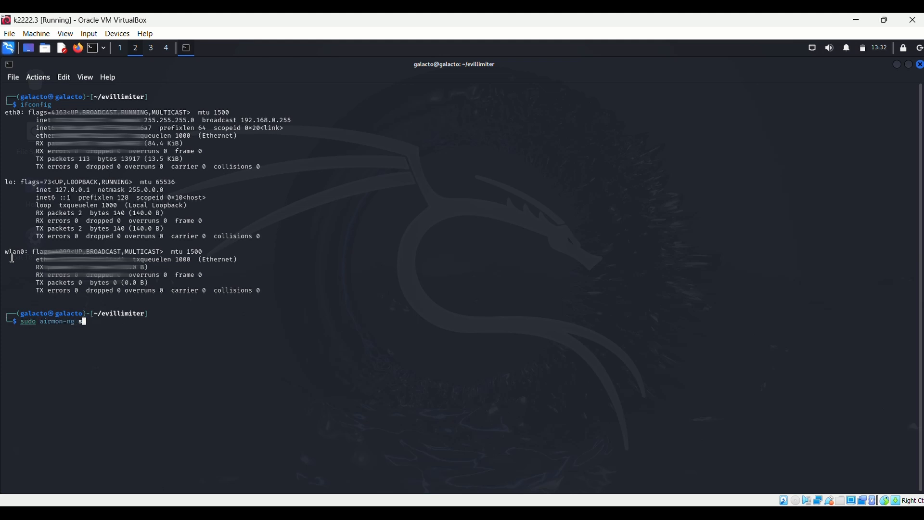
{"action": "type", "text": "tart"}
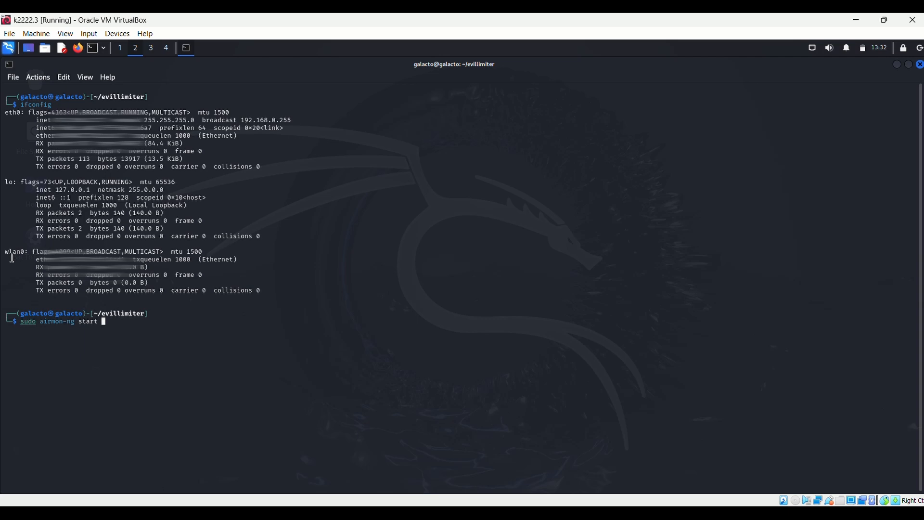
{"action": "type", "text": "wlan0"}
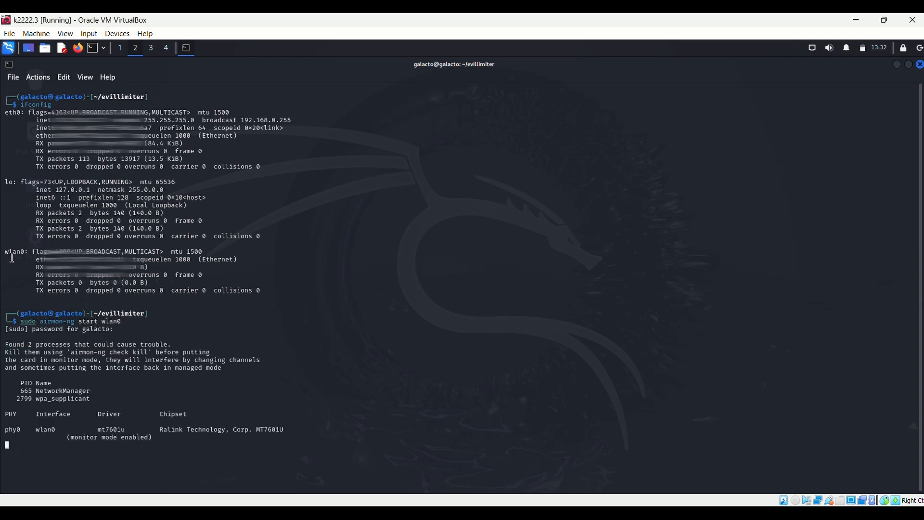
- Confirm wlan0 shows Mode:Monitor with iwconfig, then let wifite list 12 networks
{"action": "type", "text": "iwconfig"}
{"action": "type", "text": "sudo wifite"}
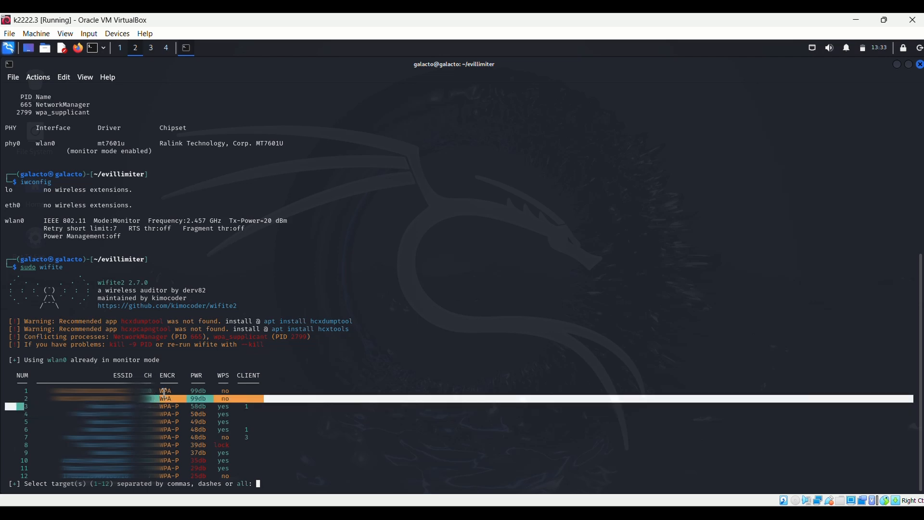
{"action": "type", "text": "3"}
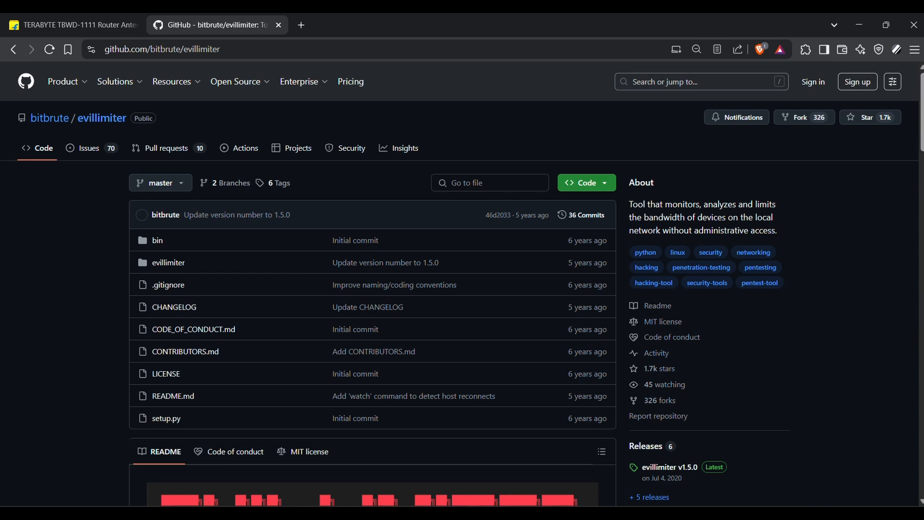
{"action": "scroll", "scroll_direction": "down", "scroll_amount": 3}
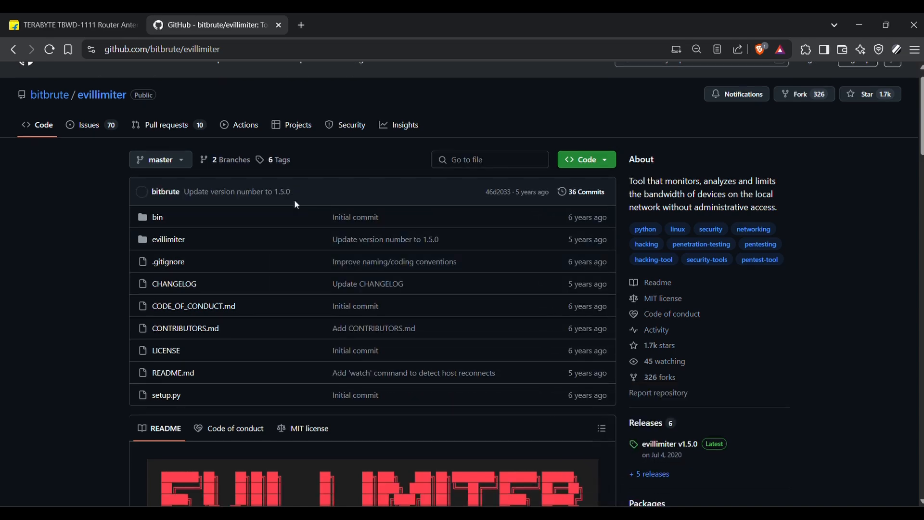
{"action": "scroll", "scroll_direction": "down", "scroll_amount": 3}
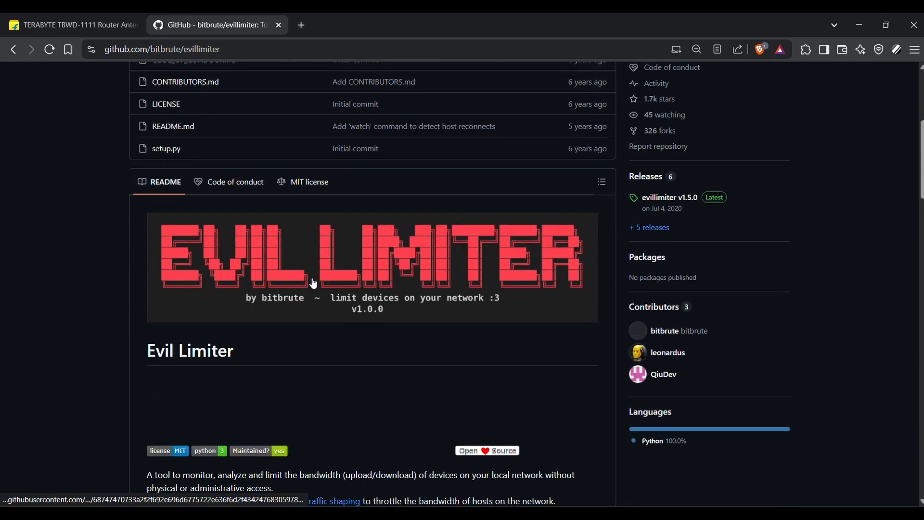
{"action": "scroll", "scroll_direction": "down", "scroll_amount": 3}
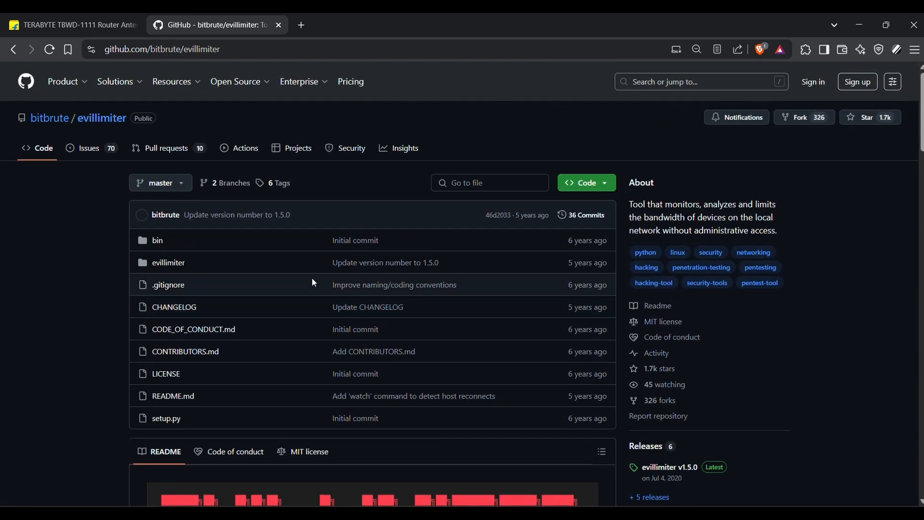
{"action": "left_click", "coordinate": [582, 183]}
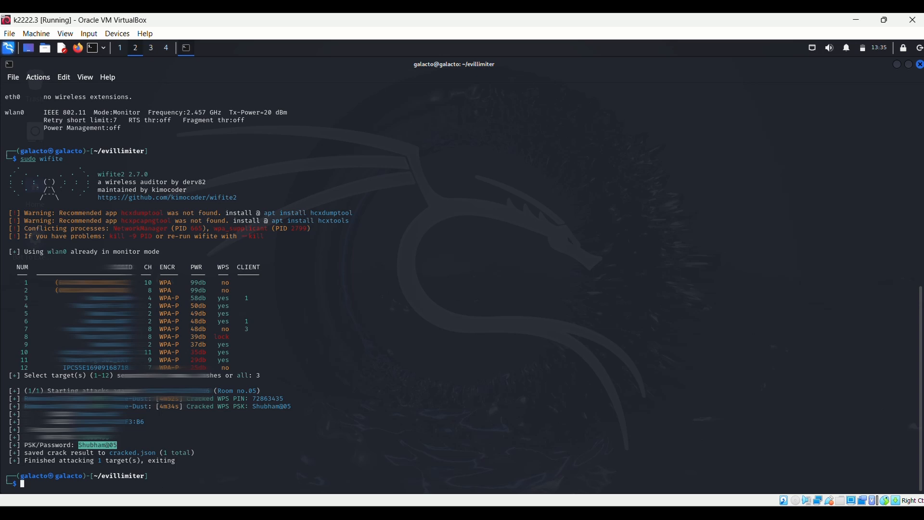
- Abandon the InfANT git clone, enter the evillimiter folder and list its contents
{"action": "type", "text": "git clone https://github.com/vanyasem/InfANT"}
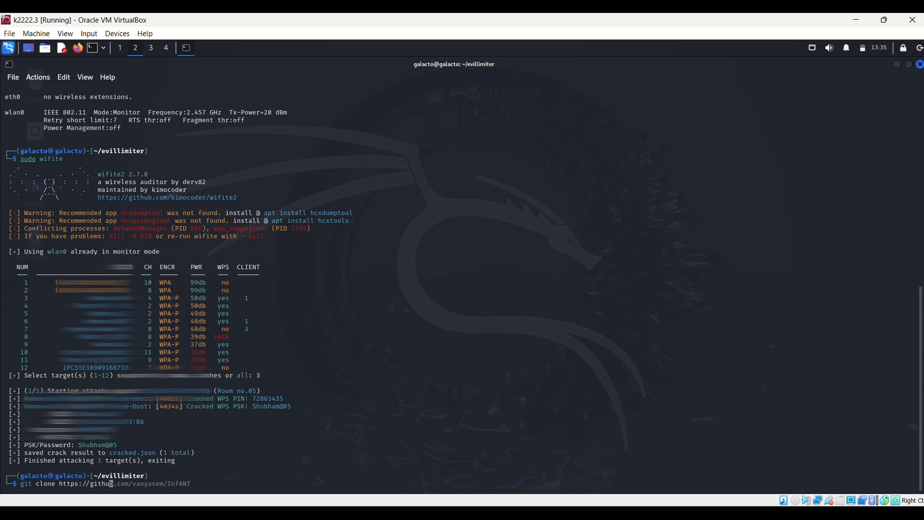
{"action": "key", "text": "ctrl+c"}
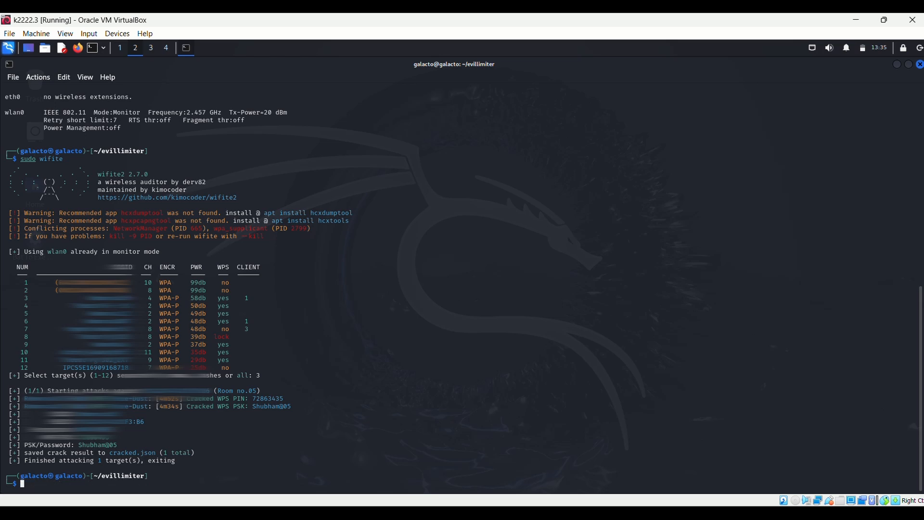
{"action": "type", "text": "cd evillimiter"}
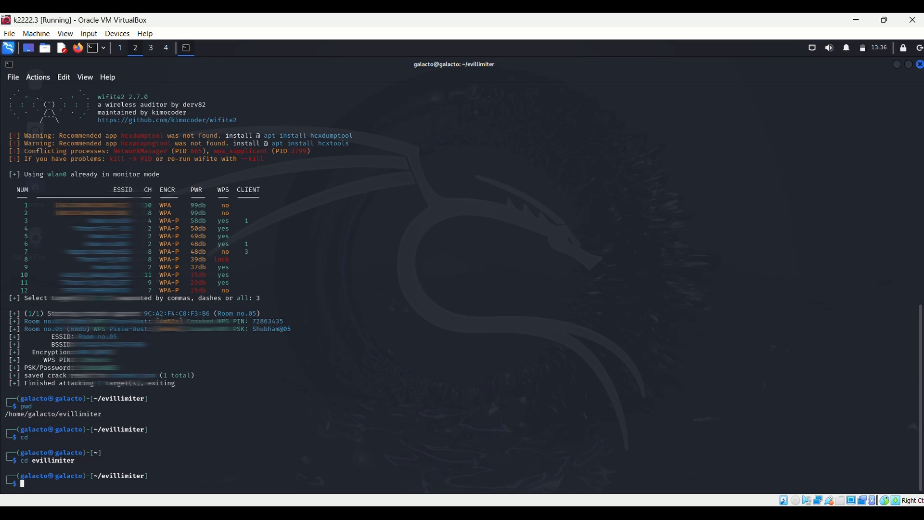
{"action": "type", "text": "ls"}
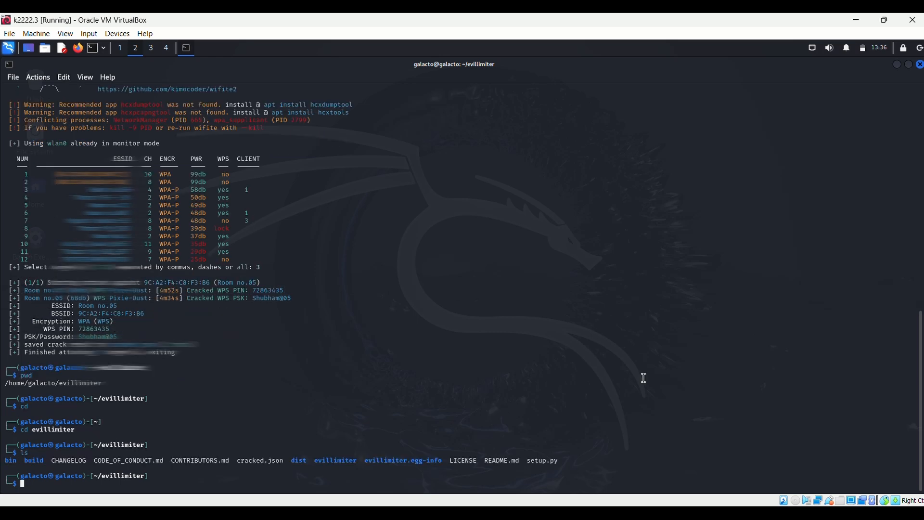
{"action": "type", "text": "sudo wifite"}
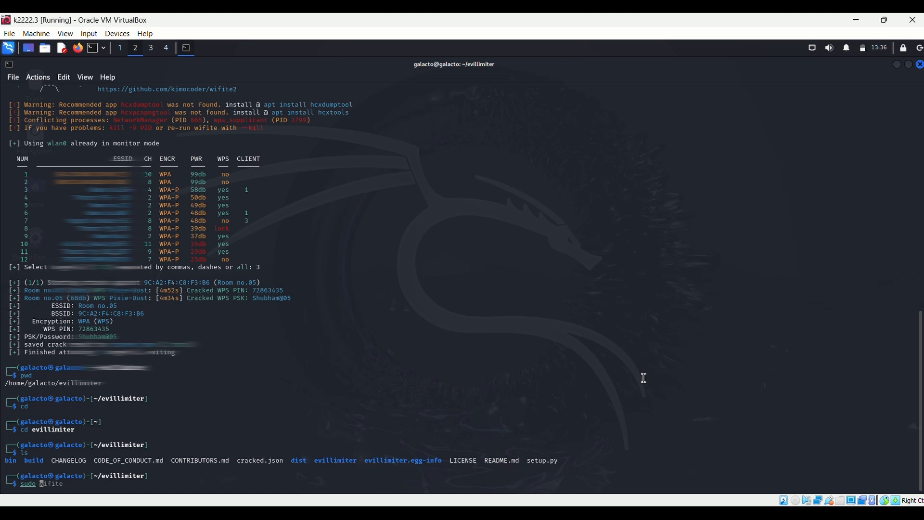
- Start python3 bin/evillimiter and view its help while a scan finds 4 hosts
{"action": "type", "text": "python3 bin/evillimiter"}
{"action": "type", "text": "?"}
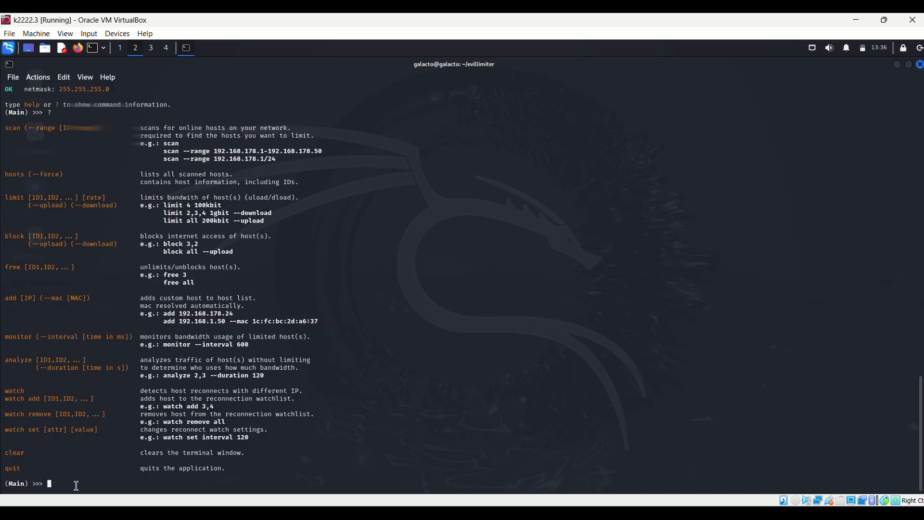
{"action": "mouse_move", "coordinate": [145, 302]}
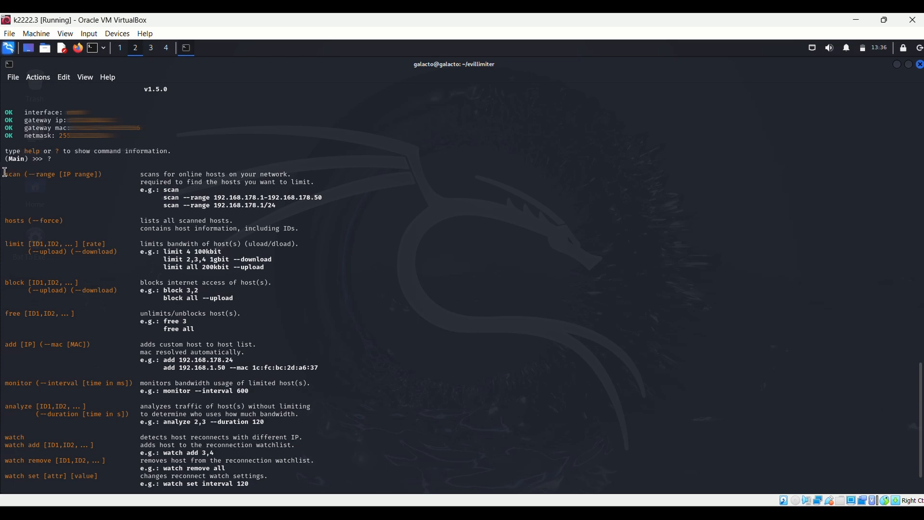
{"action": "double_click", "coordinate": [50, 173]}
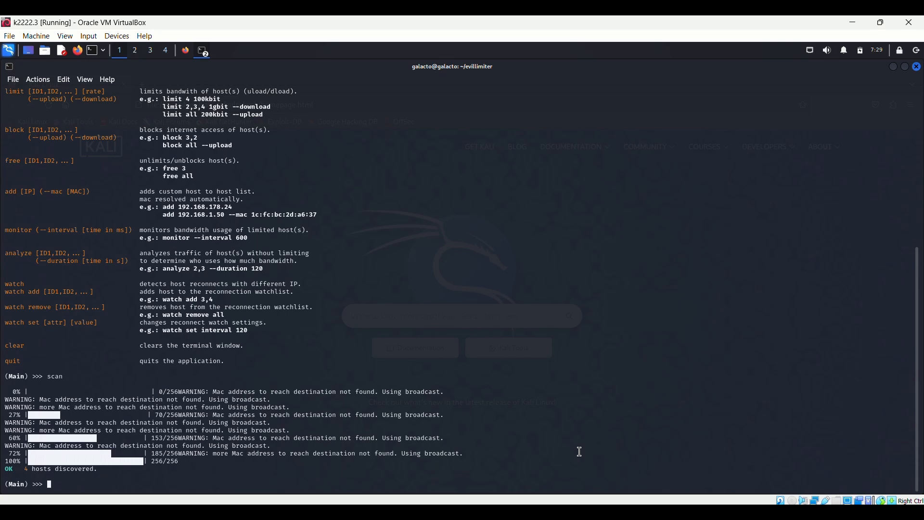
- Run 'hosts' to show the table of 4 devices, IDs 0–3, all Free
{"action": "type", "text": "hosts"}
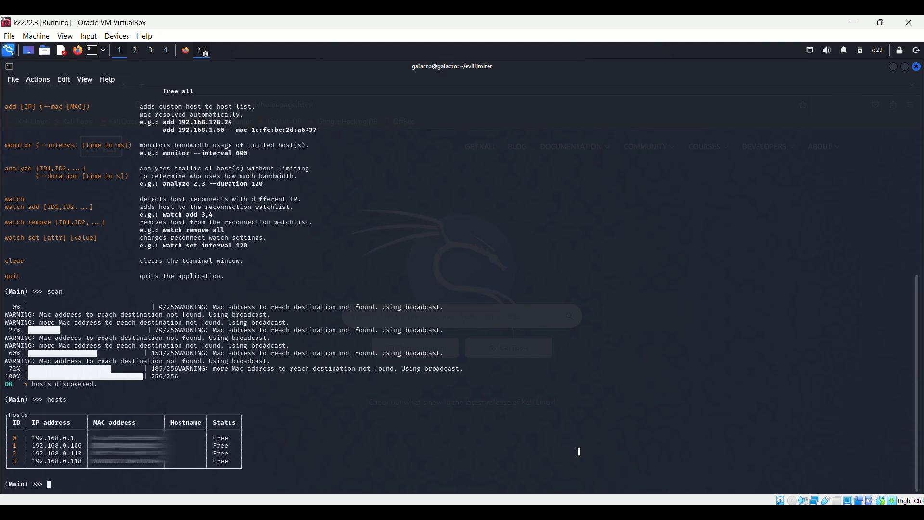
{"action": "mouse_move", "coordinate": [254, 416]}
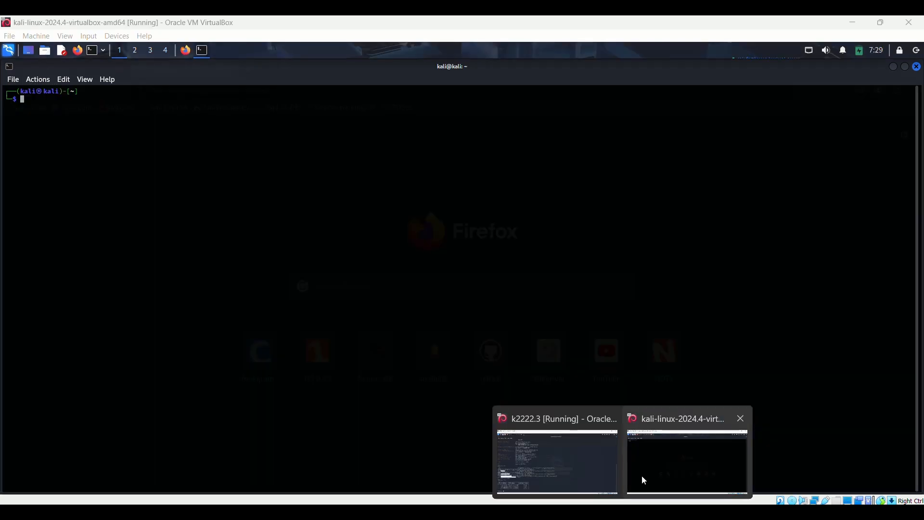
- Check the victim VM's IP with ifconfig and type 'gith' into Firefox's address bar
{"action": "type", "text": "ifconfig"}
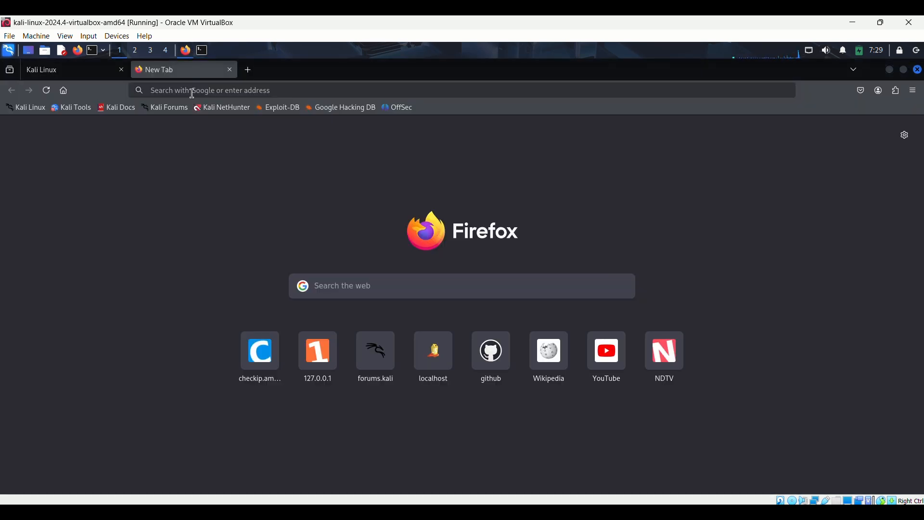
{"action": "type", "text": "gith"}
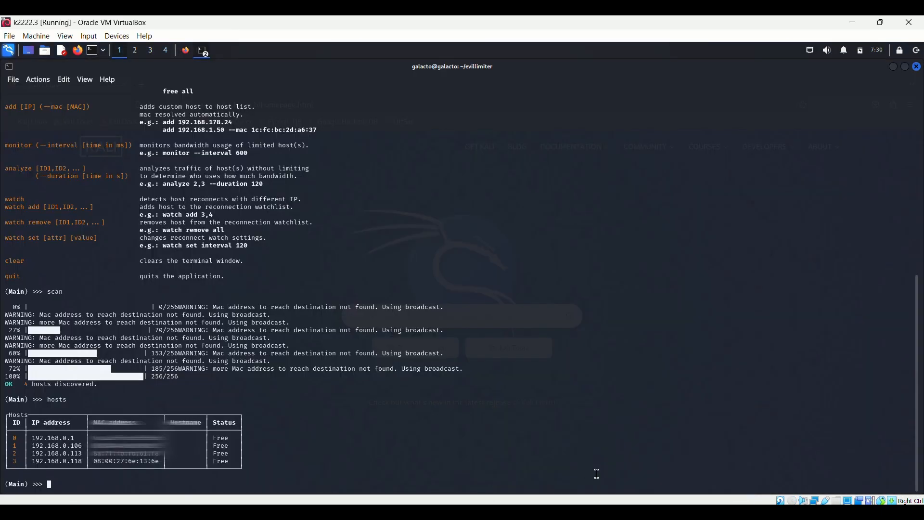
- Enter 'block 3' in Evillimiter to cut internet for the victim at 192.168.0.118
{"action": "type", "text": "b"}
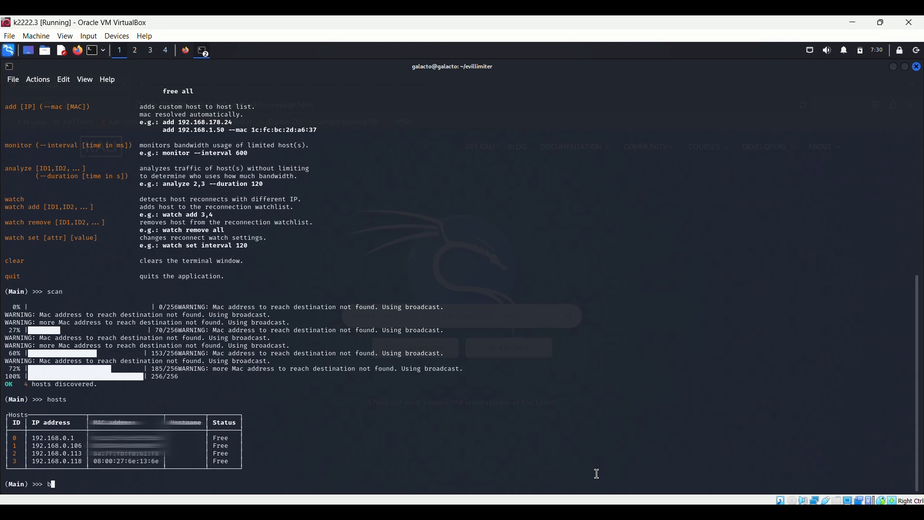
{"action": "type", "text": "lock"}
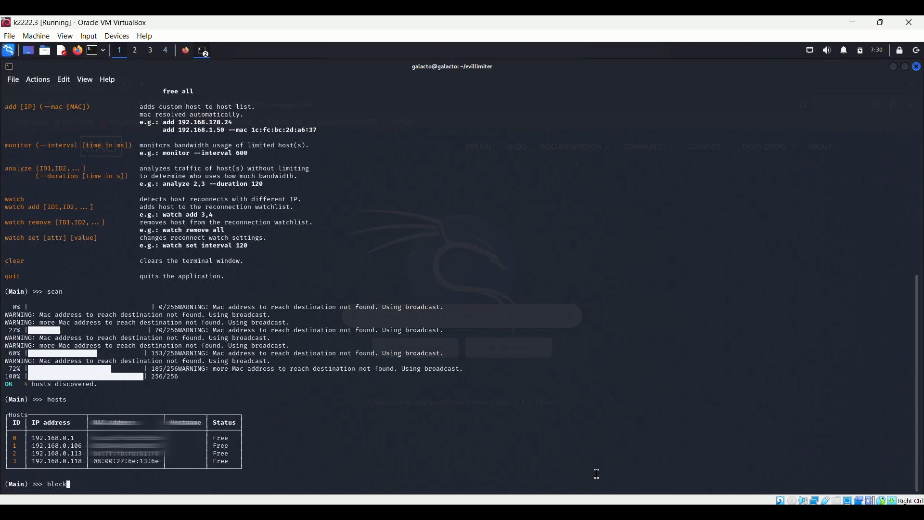
{"action": "type", "text": "3"}
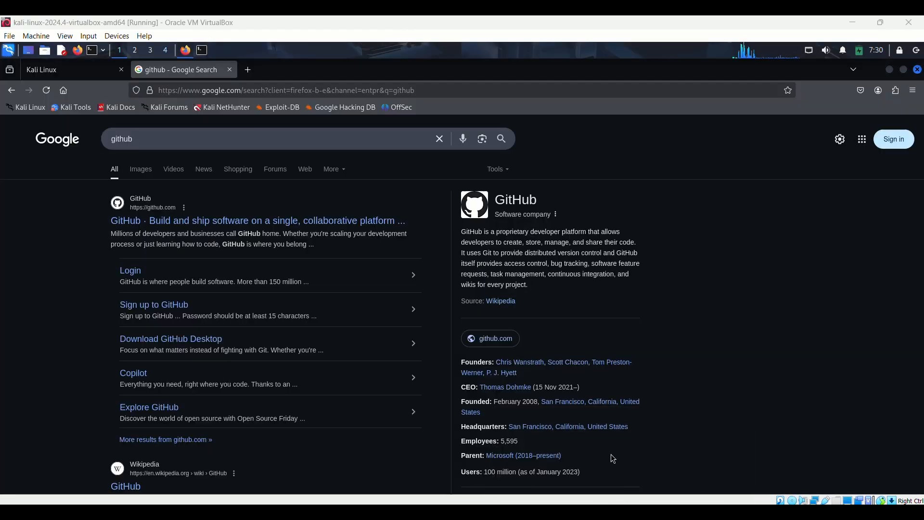
- In a new Firefox tab, type 'gith' and run the GitHub search suggestion
{"action": "left_click", "coordinate": [247, 70]}
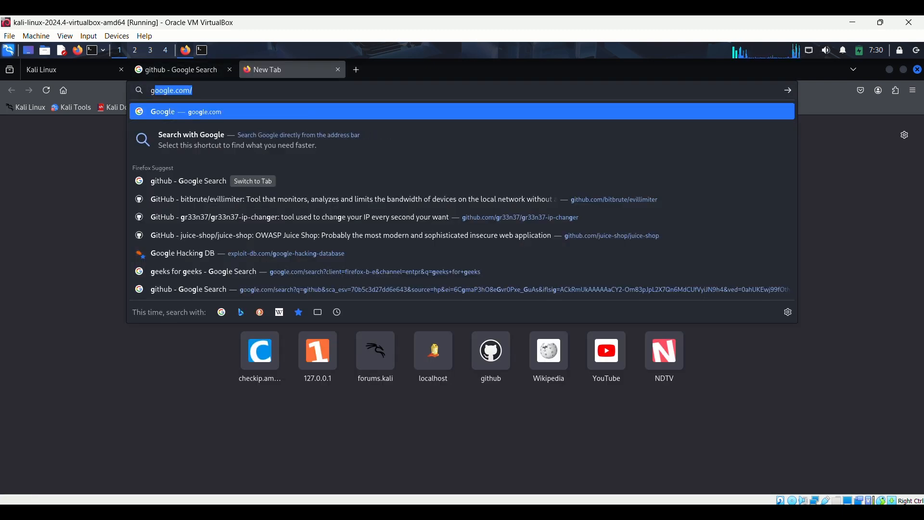
{"action": "type", "text": "gith"}
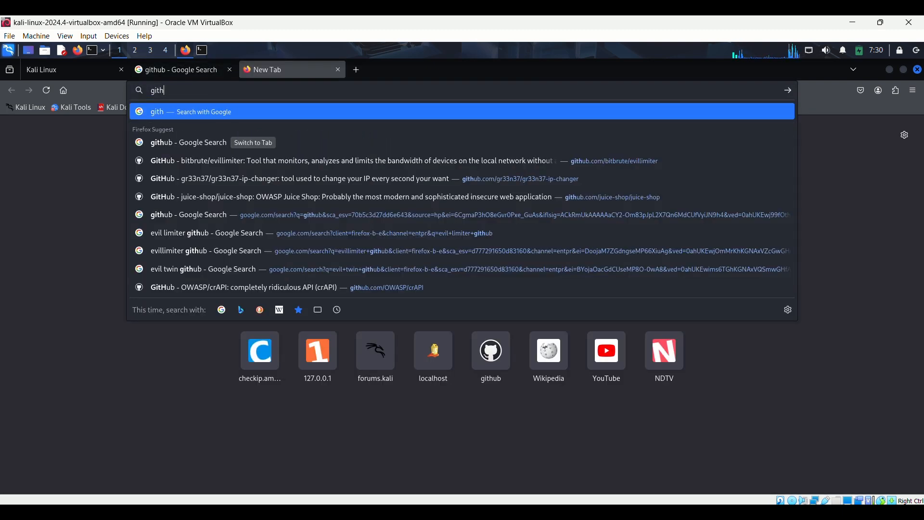
{"action": "left_click", "coordinate": [189, 142]}
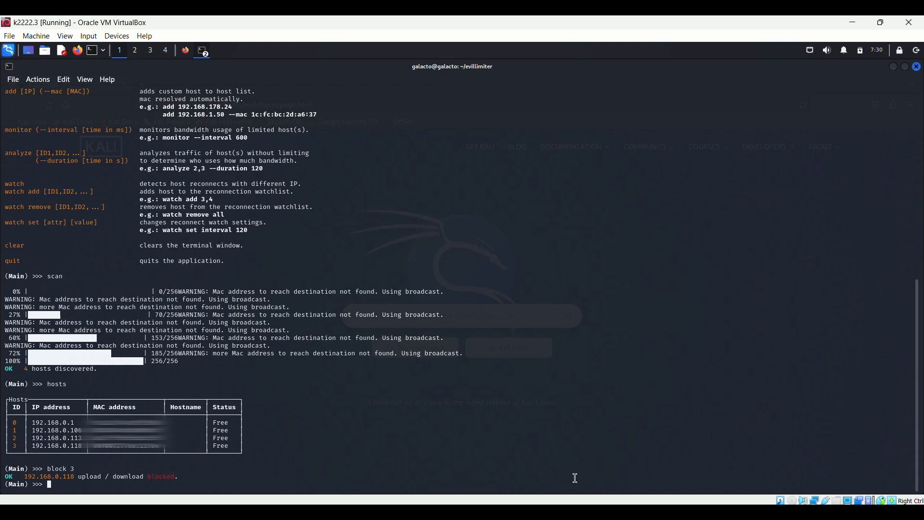
- Type the Evillimiter 'free' command to release host 3's connection
{"action": "type", "text": "fre"}
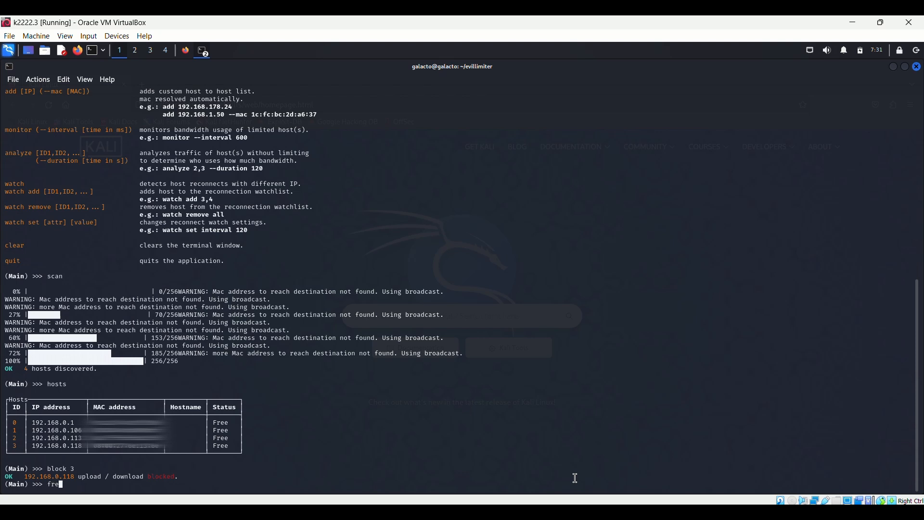
{"action": "type", "text": "e"}
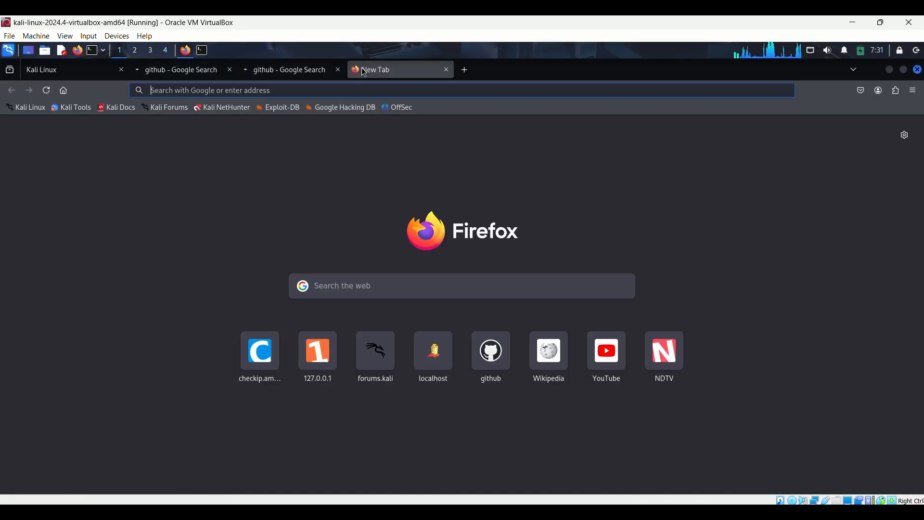
- Search 'git' in the new tab and open the GitHub homepage result
{"action": "type", "text": "github"}
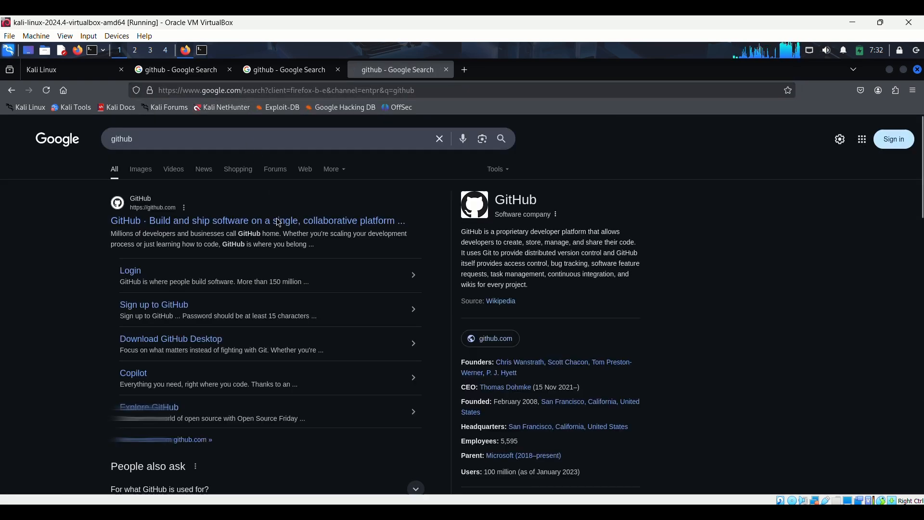
{"action": "left_click", "coordinate": [257, 220]}
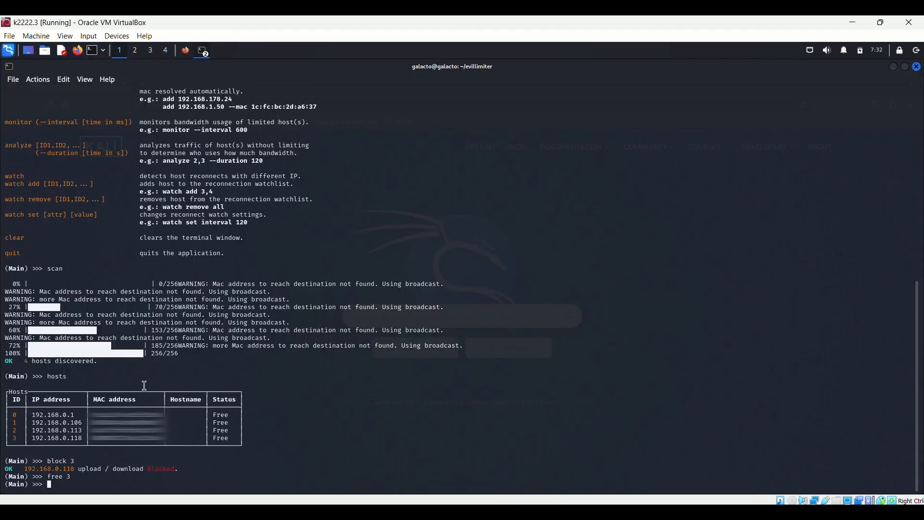
- Start a Wireshark packet capture on the eth0 interface
{"action": "scroll", "scroll_direction": "down", "scroll_amount": 3}
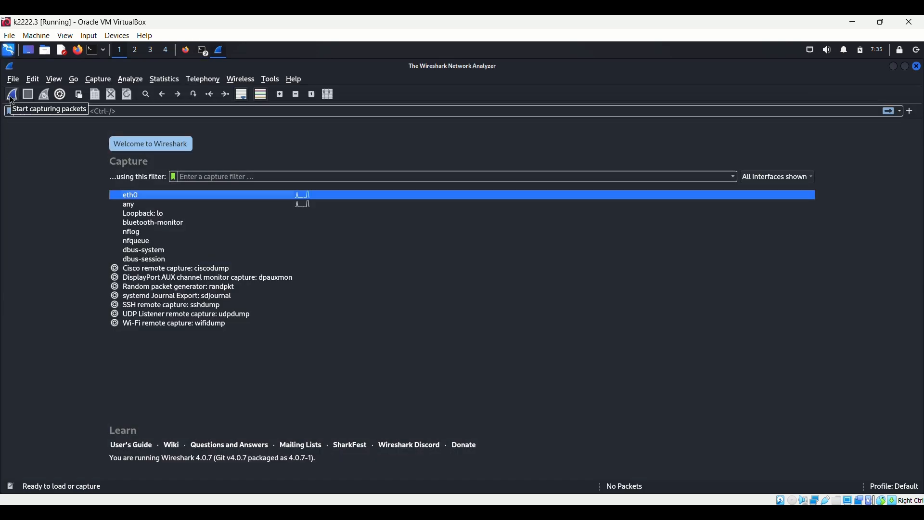
{"action": "left_click", "coordinate": [11, 94]}
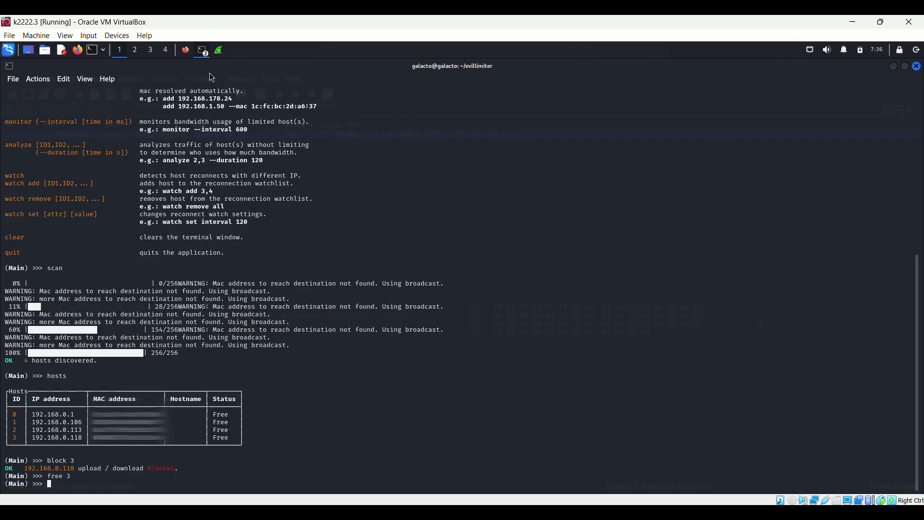
- Type 'block 3' in Evillimiter to cut host 3's internet again
{"action": "type", "text": "b"}
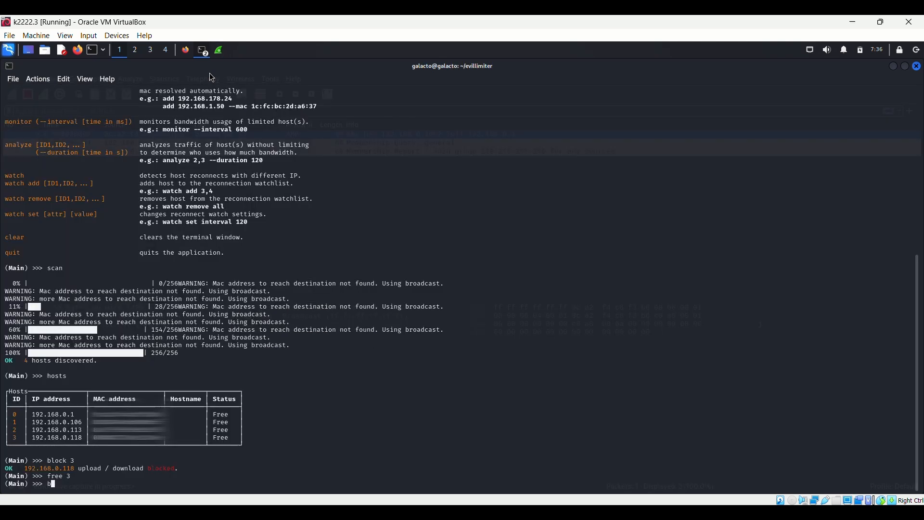
{"action": "type", "text": "lock"}
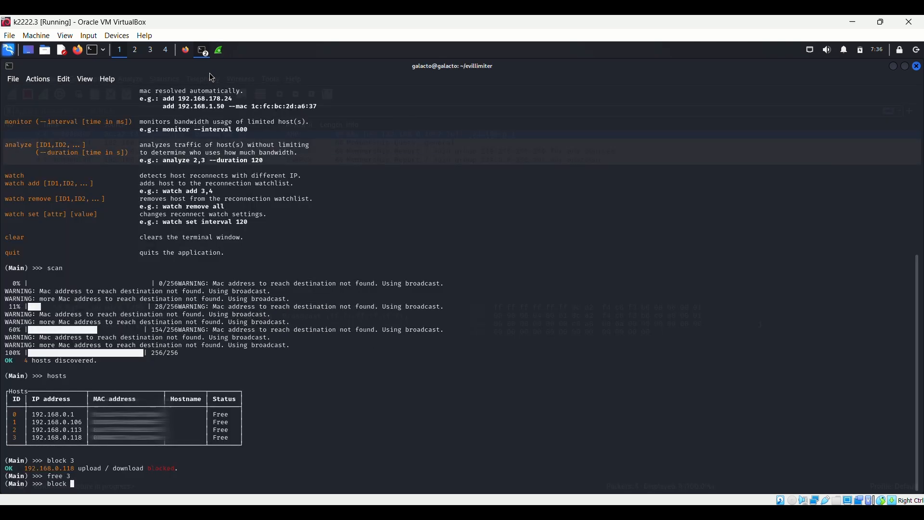
{"action": "type", "text": "3"}
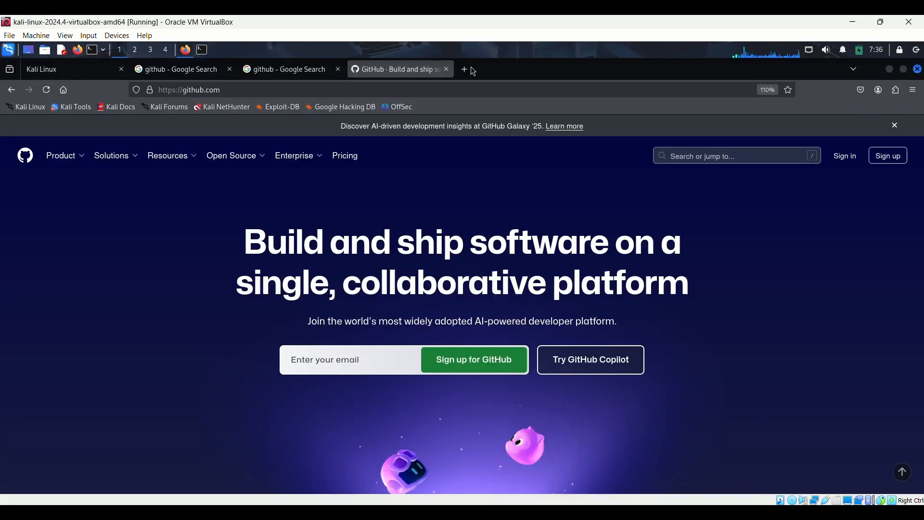
- Type 'gee' in the new tab's address bar for the GeeksforGeeks suggestion
{"action": "type", "text": "gee"}
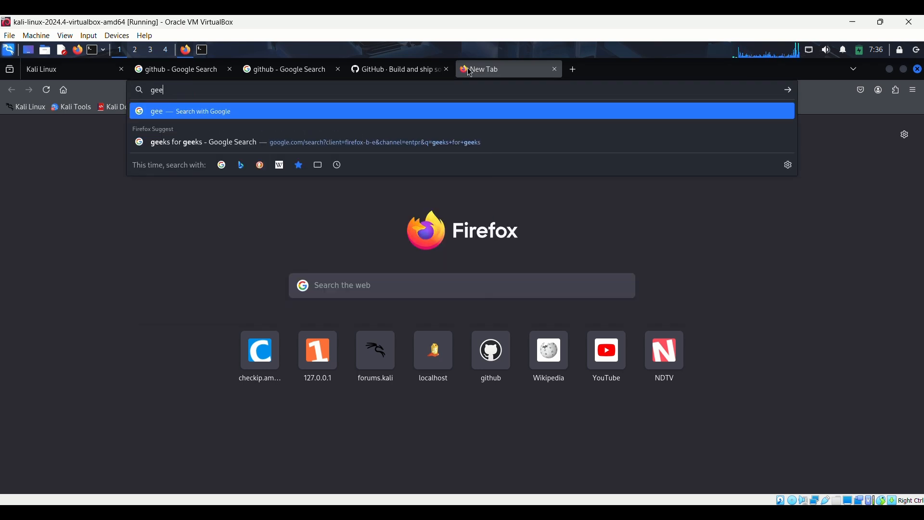